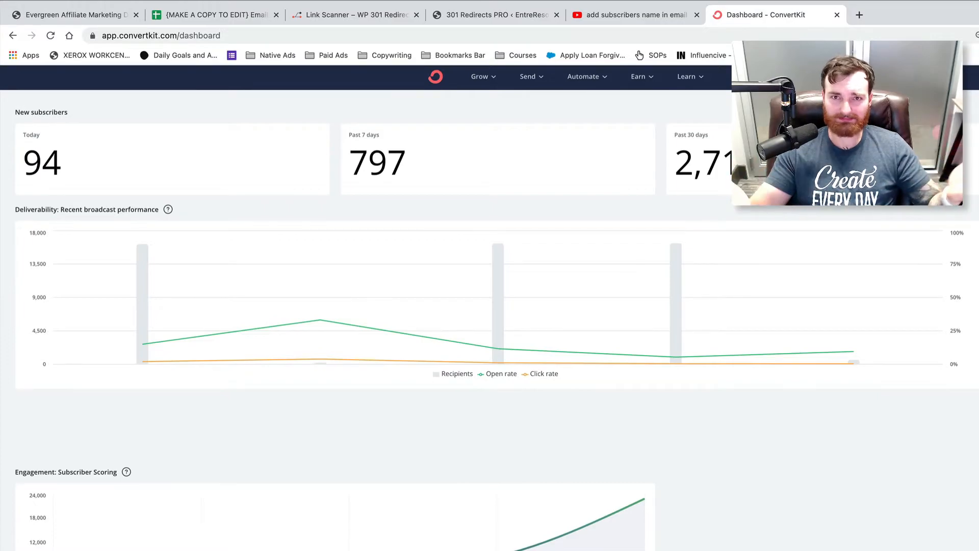
Step: Navigate from the dashboard to the Broadcasts list via the Send menu
left_click(527, 76)
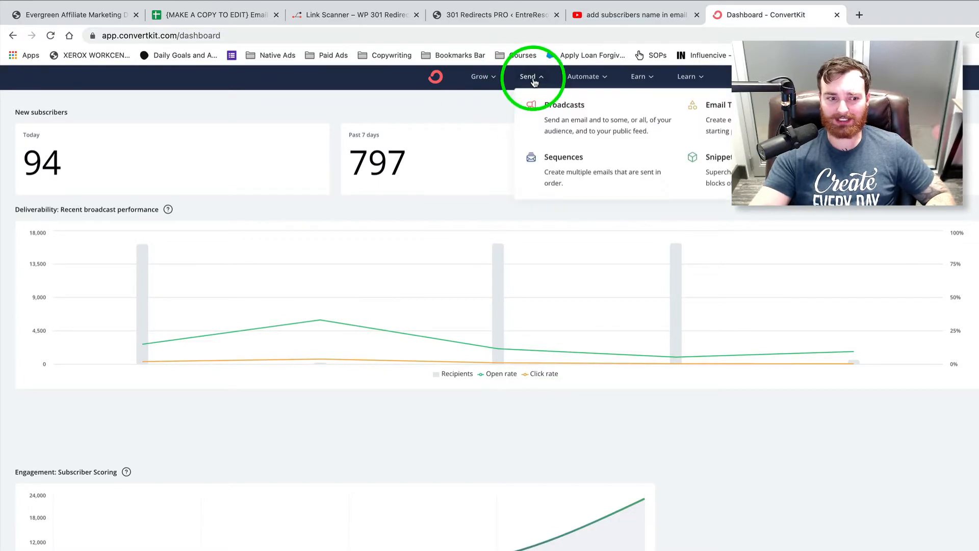
left_click(563, 104)
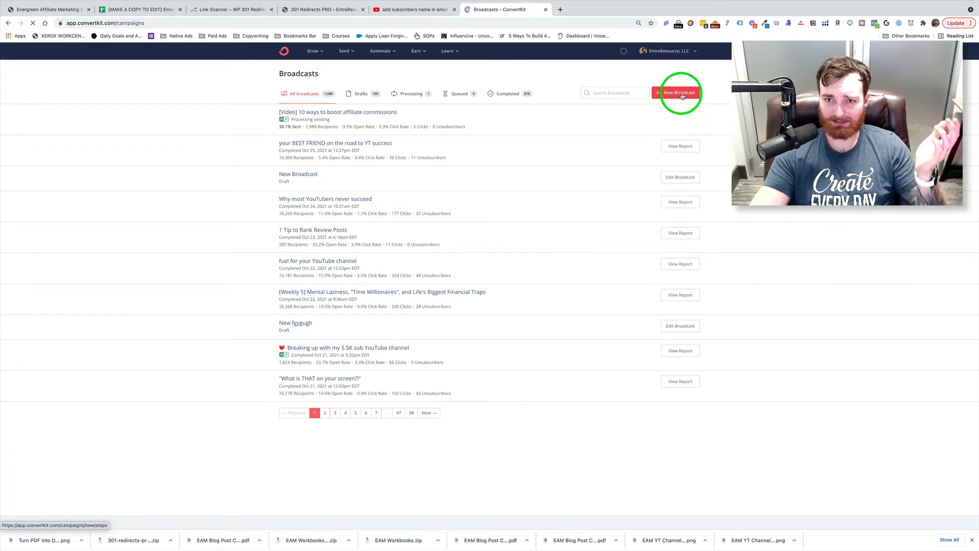
Step: Create a new broadcast with the subject line 'Blank test'
left_click(679, 92)
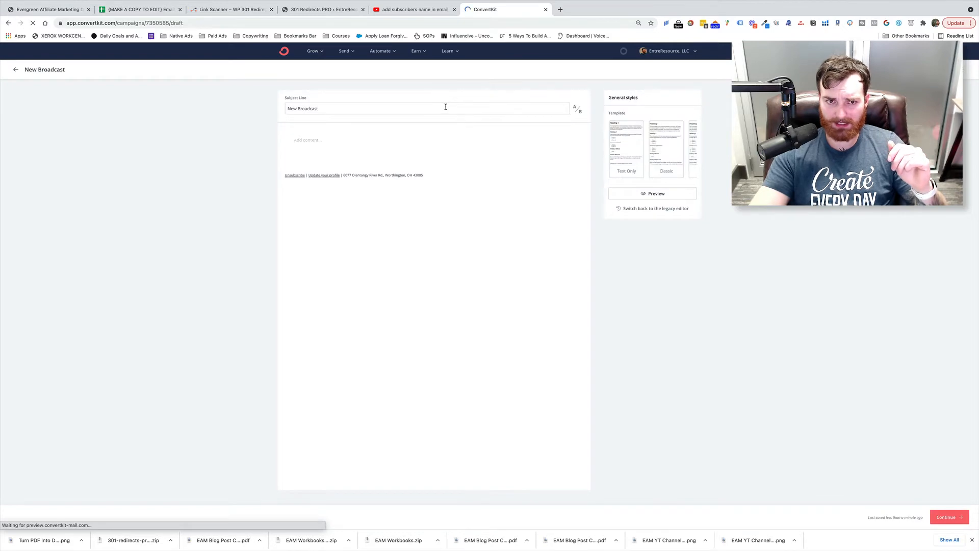
type("Blank")
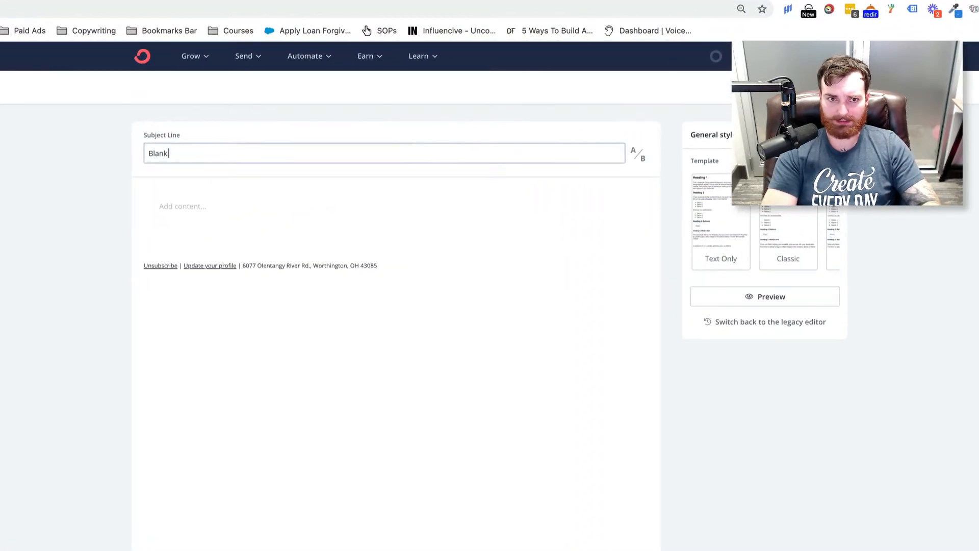
type("test")
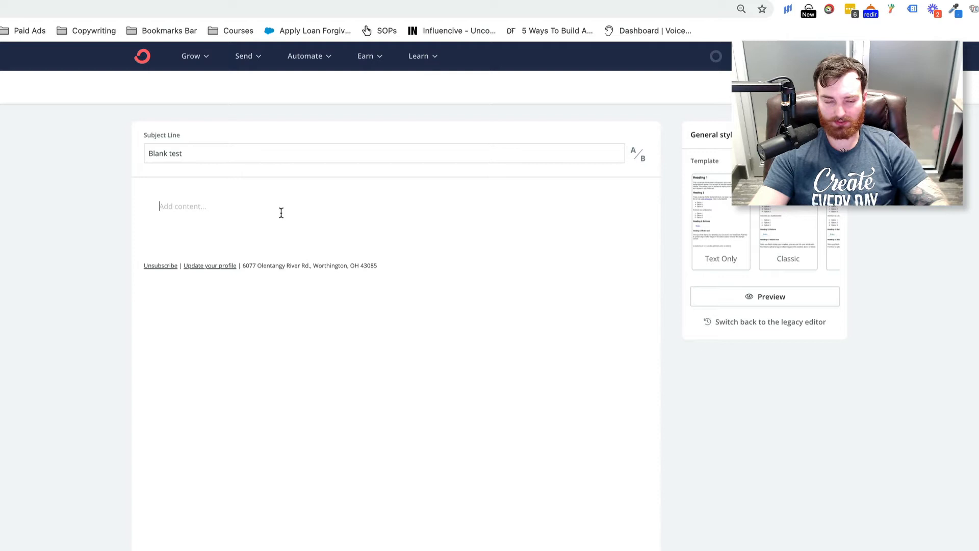
Step: Begin the body with 'Hey' and a subscriber.first_name tag defaulting to 'there', capitalized
type("{{ subscriber.first_name | default: \"there\" | truncatewords: 1, \"\" | capitalize }},")
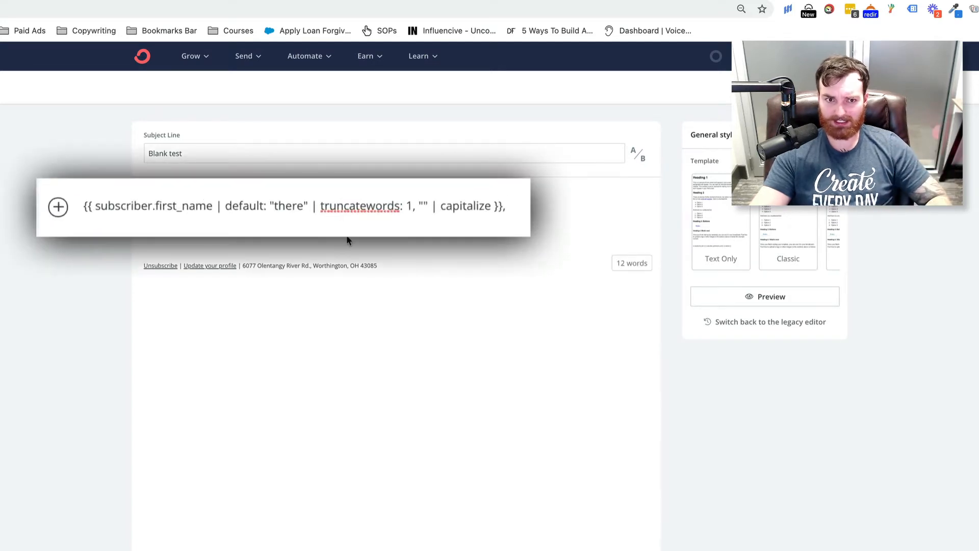
mouse_move(253, 242)
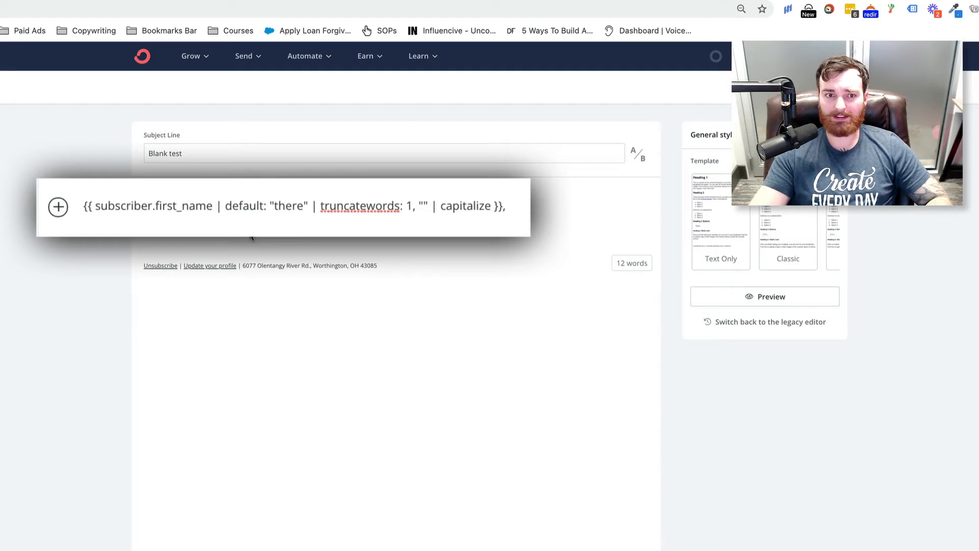
mouse_move(263, 245)
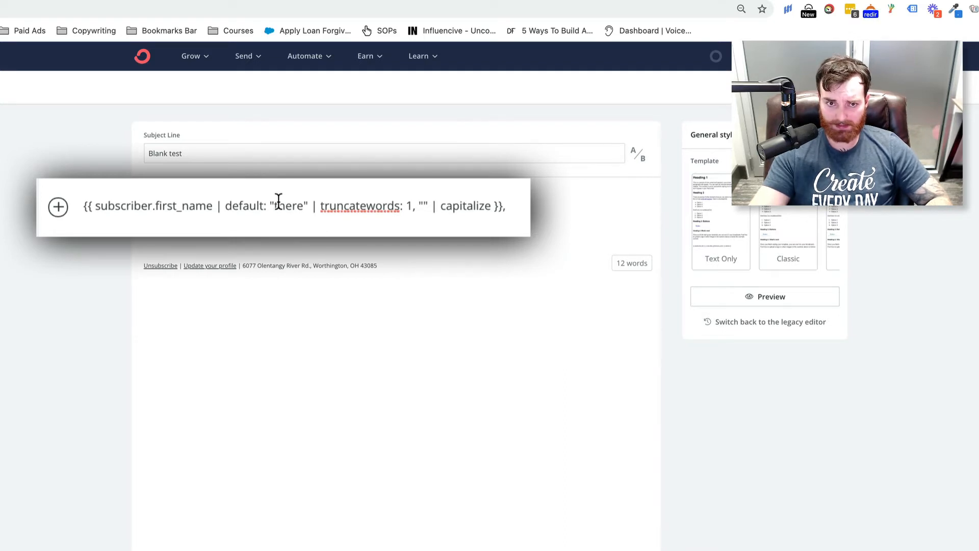
double_click(289, 205)
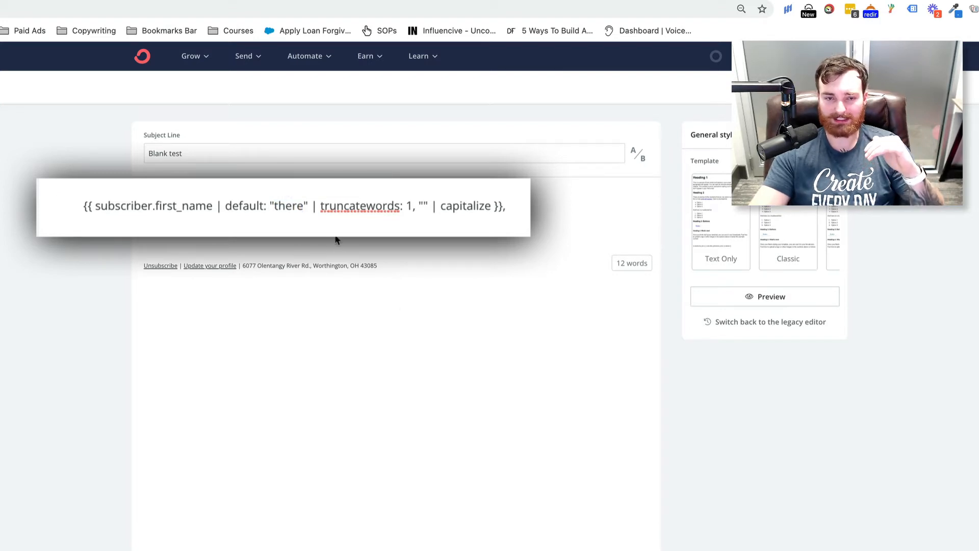
left_click(506, 206)
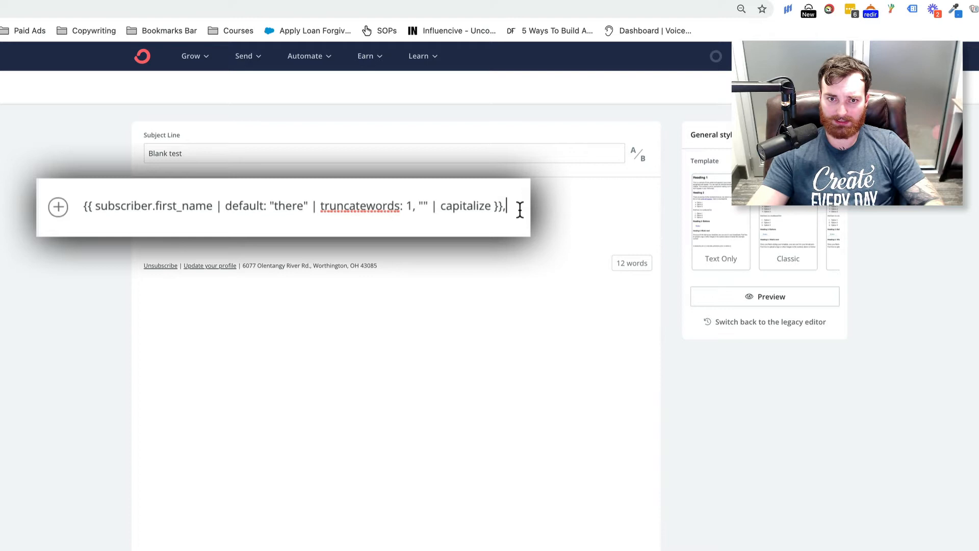
type("Hey")
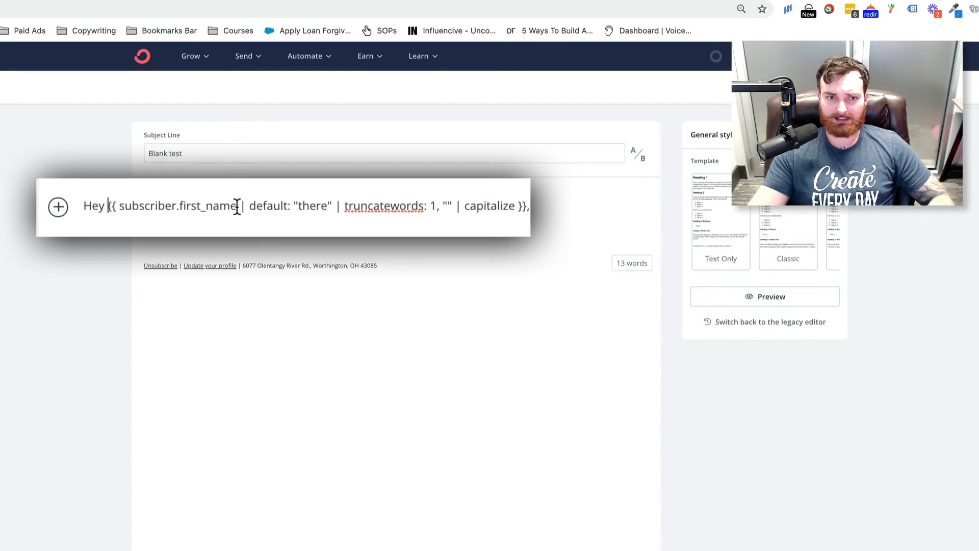
mouse_move(359, 256)
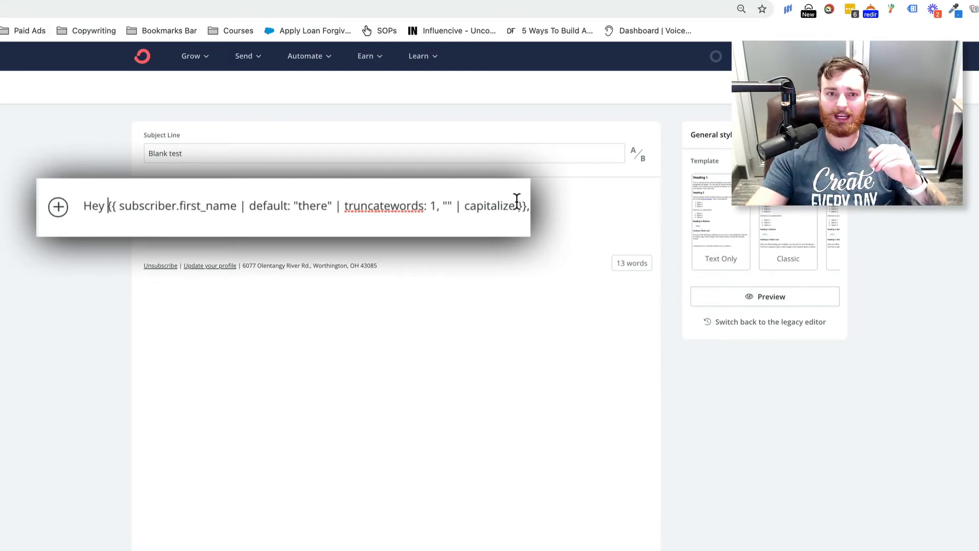
Step: Add '!' after the name tag and continue to the sending settings
double_click(312, 205)
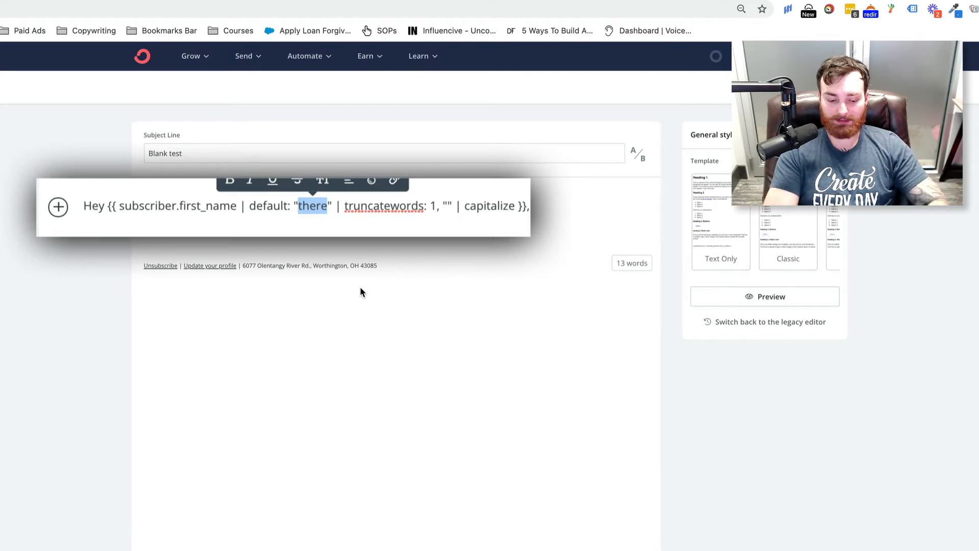
type("subscri")
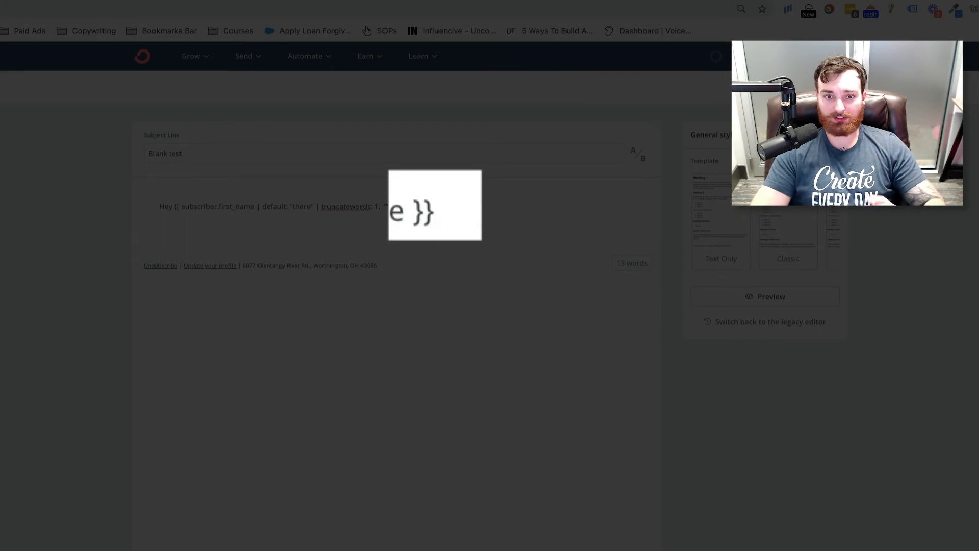
type("!")
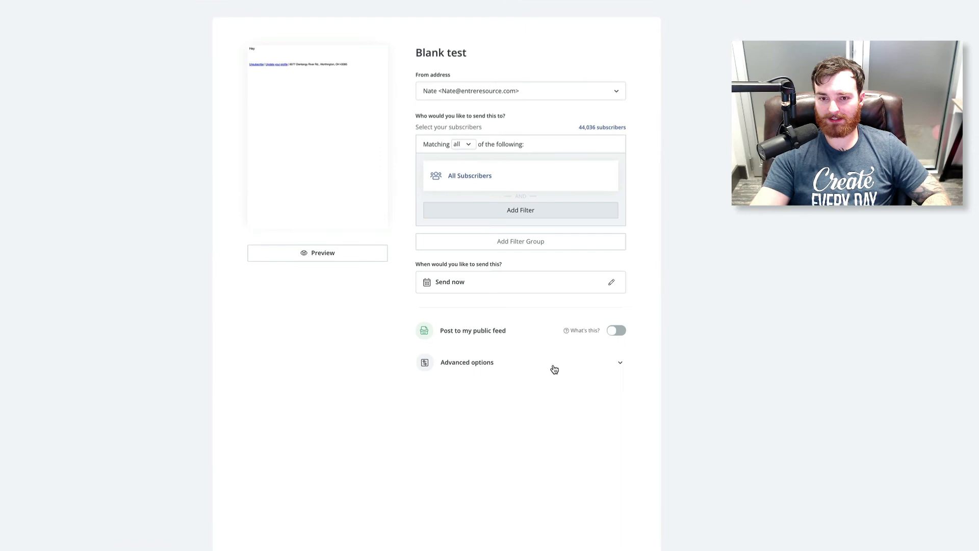
Step: Expand Advanced options, then go back to editing the email content
left_click(466, 362)
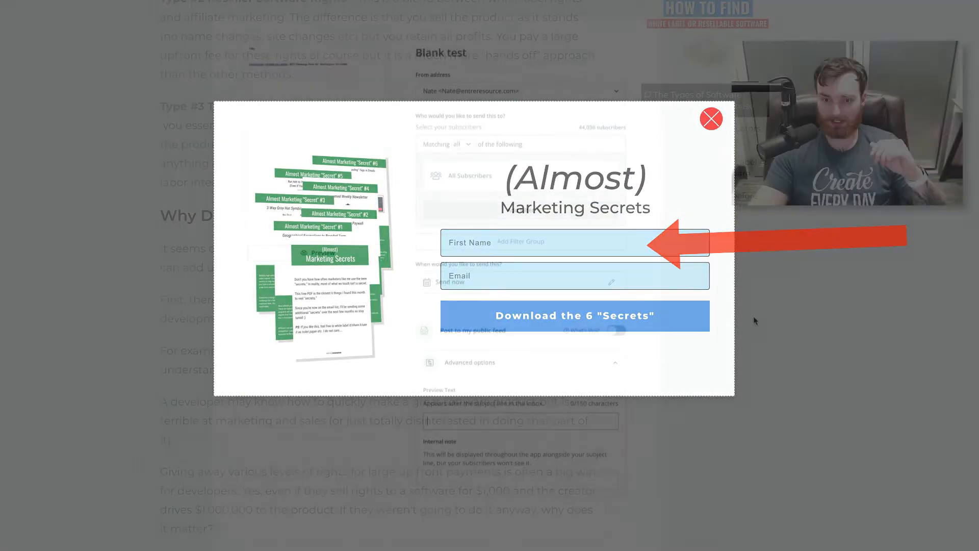
left_click(711, 118)
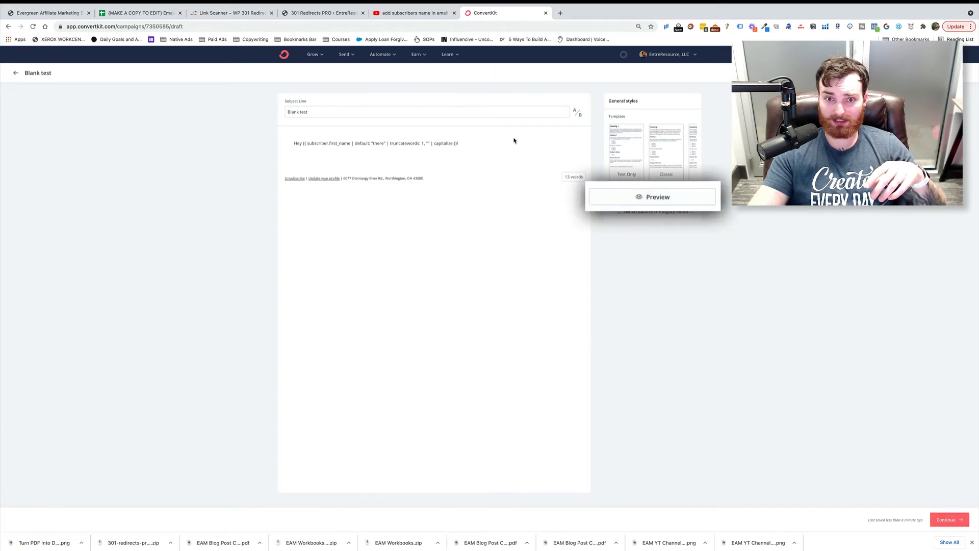
Step: Preview the email as a subscriber so the greeting reads 'Hey Nathan!'
left_click(657, 197)
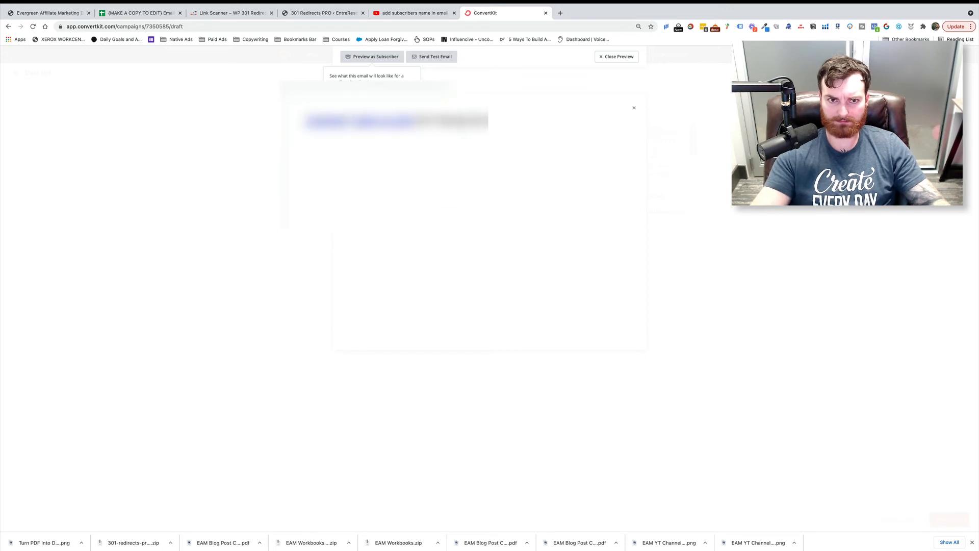
left_click(376, 56)
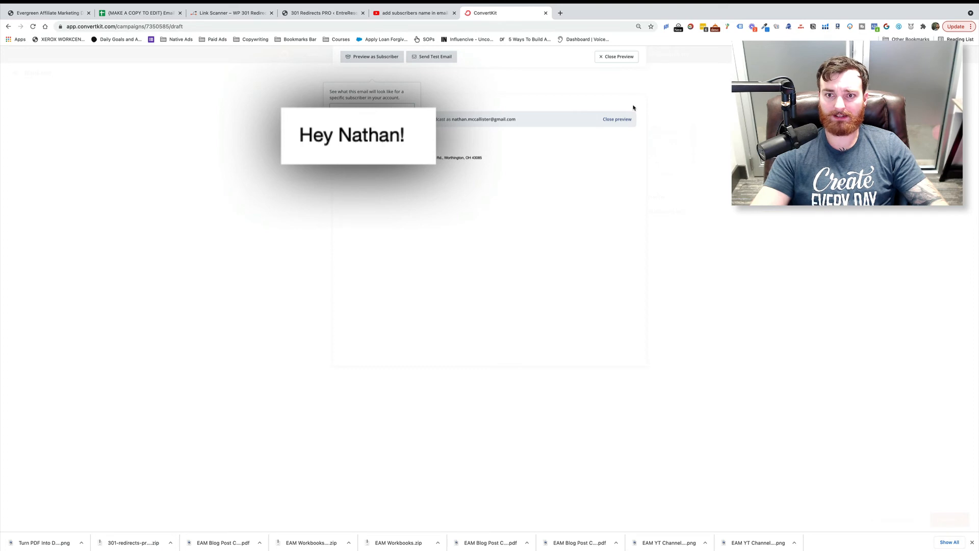
left_click(617, 120)
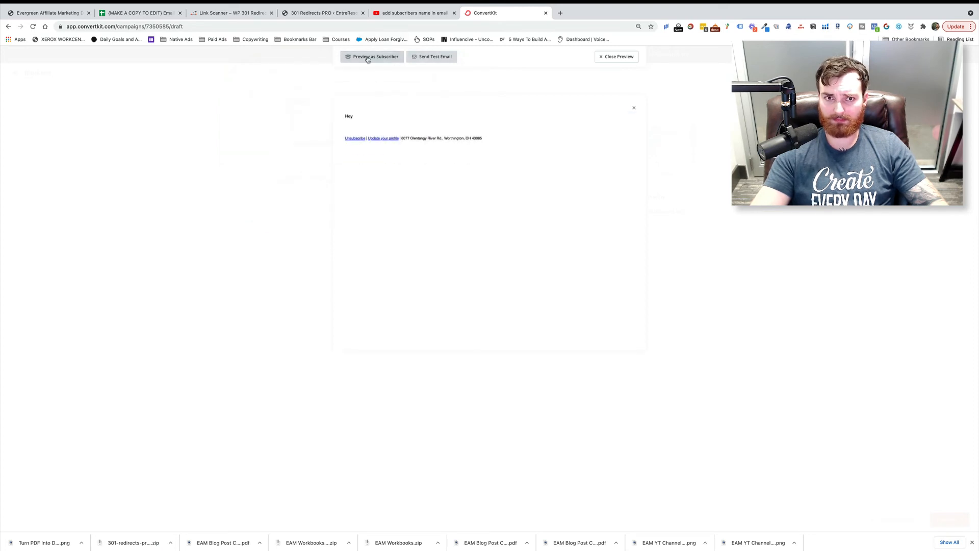
Step: Load gmail.com in a new browser tab
left_click(434, 56)
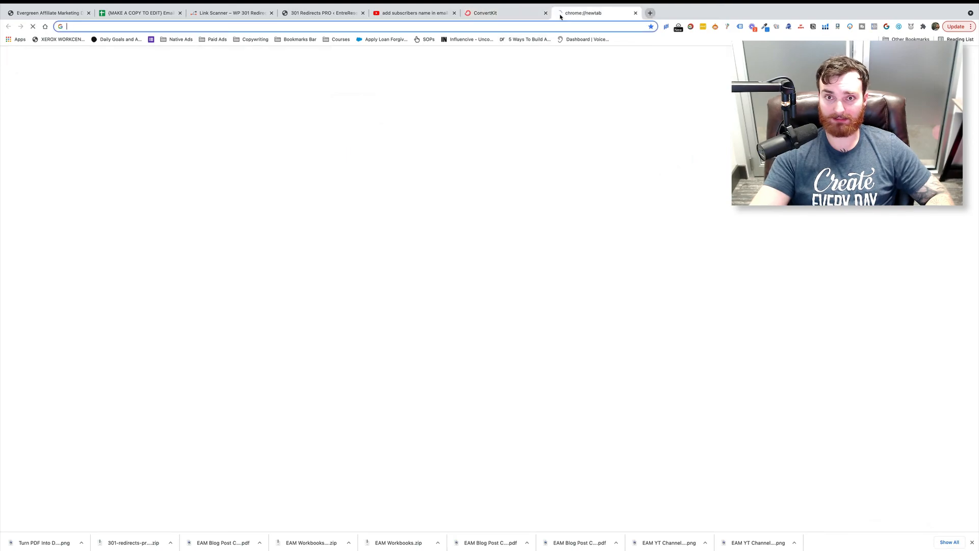
type("gmail.com")
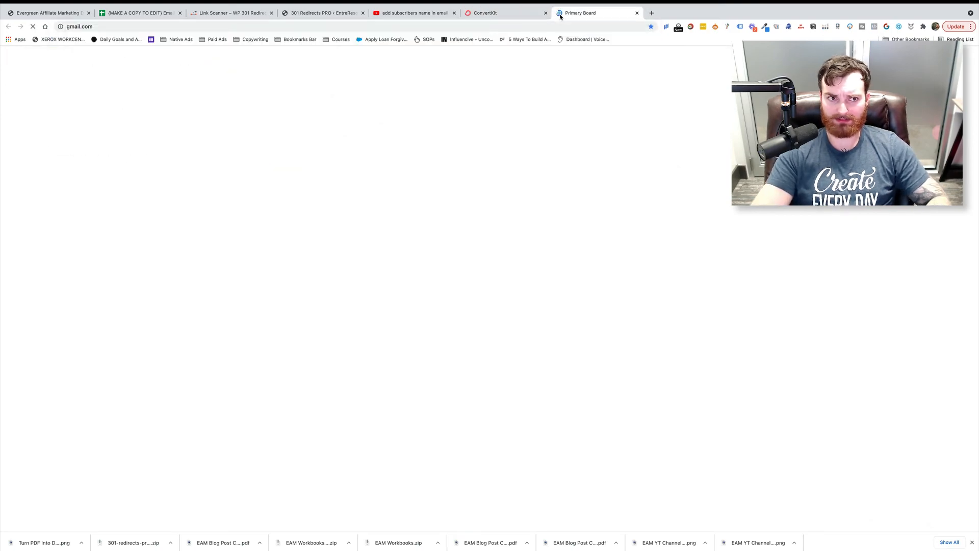